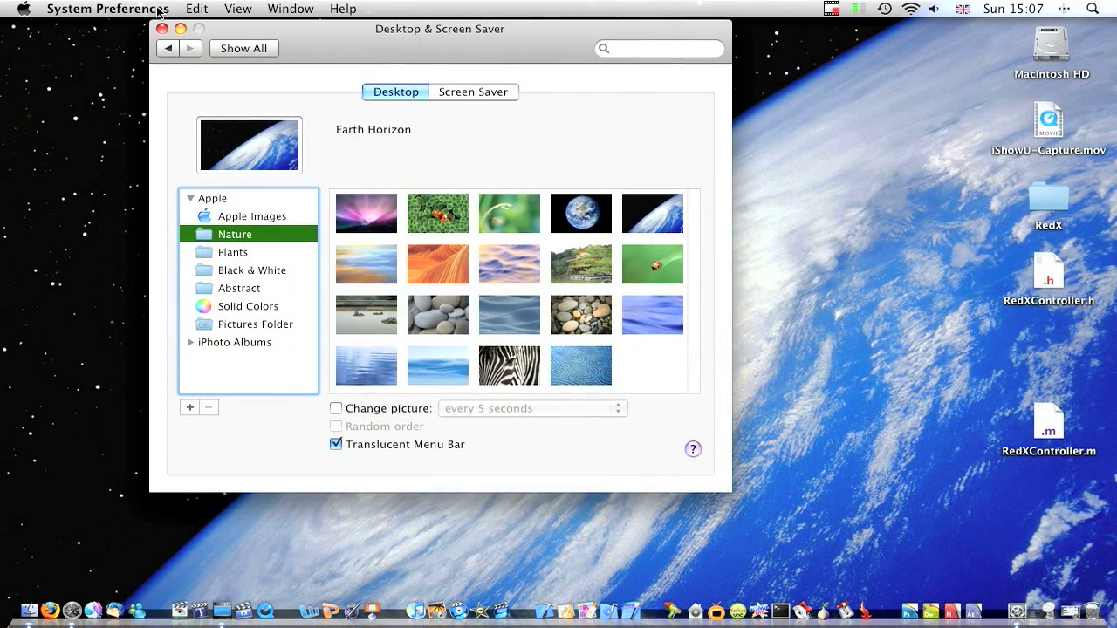
mouse_move(26, 14)
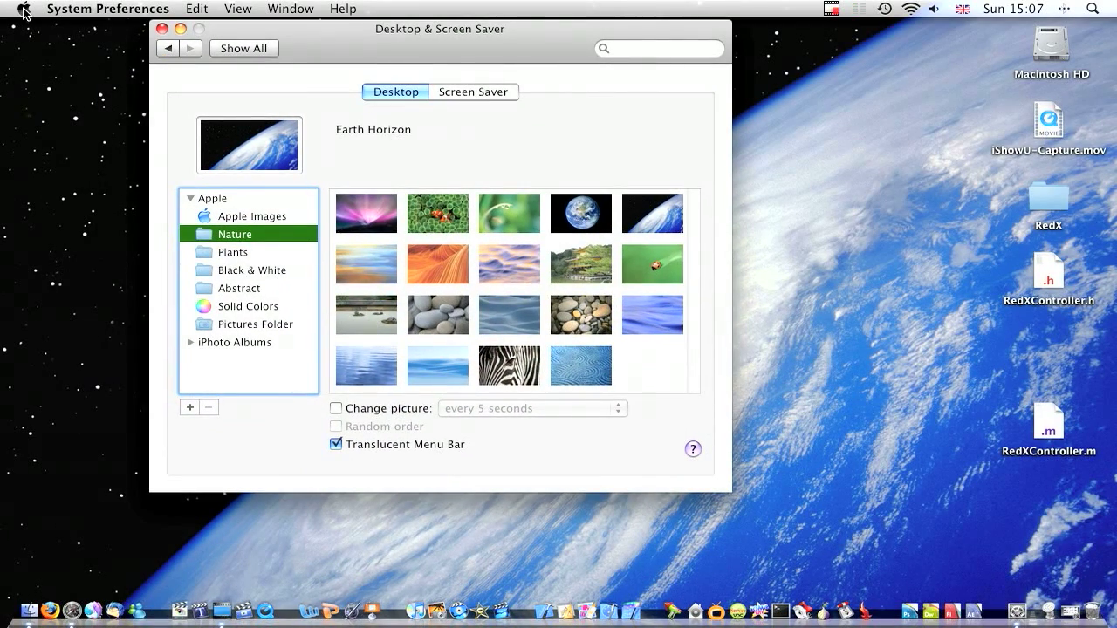
Step: Dismiss the system menu and bring the Desktop & Screen Saver preferences back to front
left_click(28, 7)
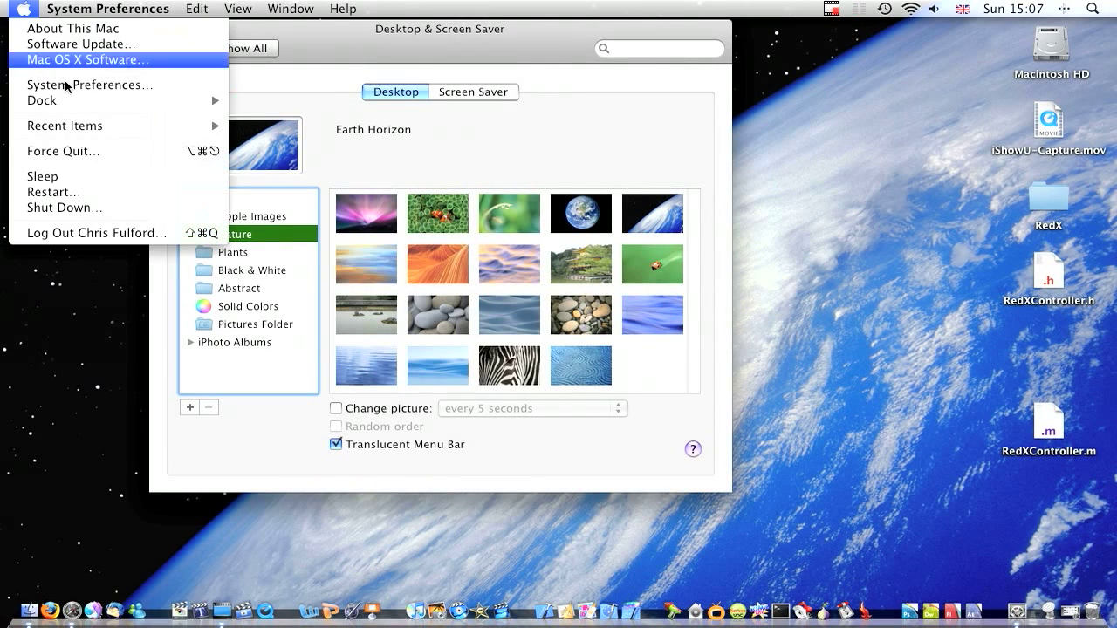
left_click(428, 38)
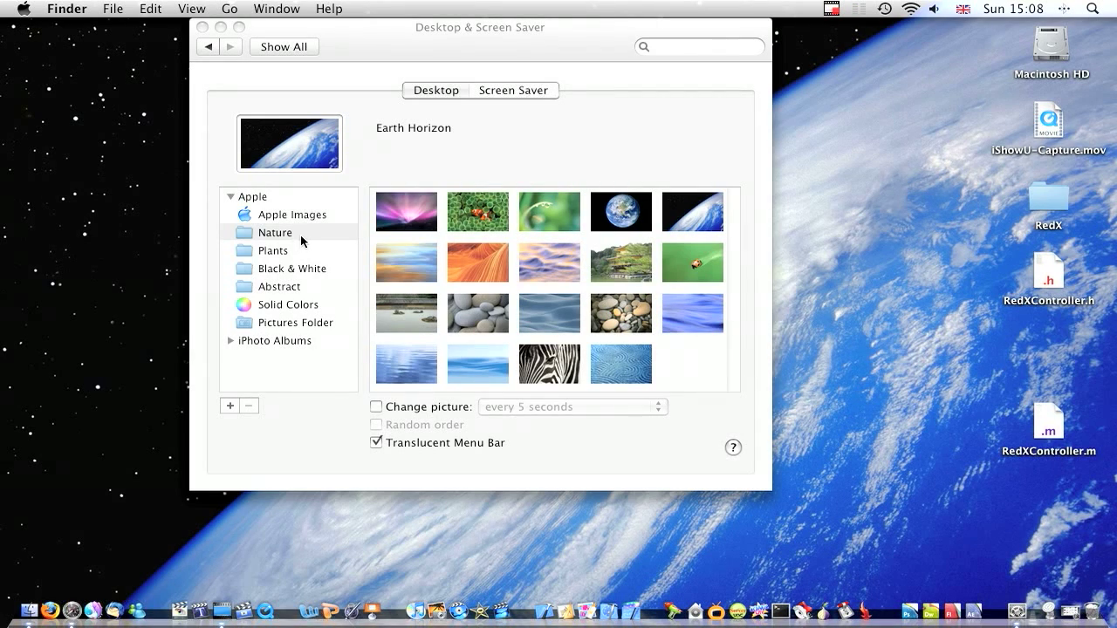
left_click(276, 232)
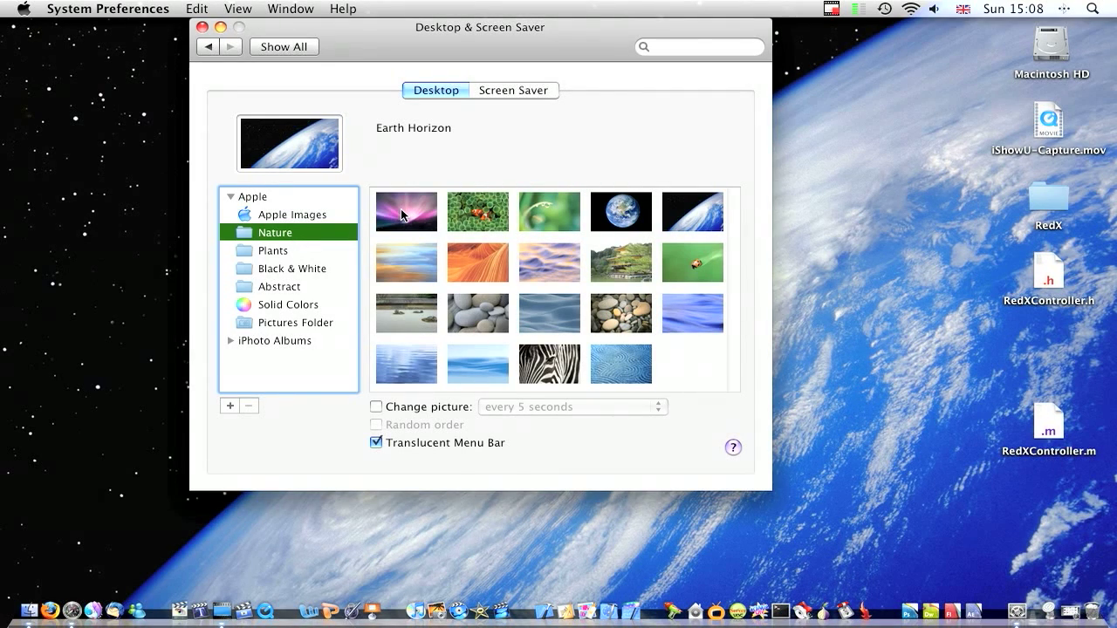
Step: Select the Aurora picture and enable automatic picture changing every 5 seconds
left_click(405, 213)
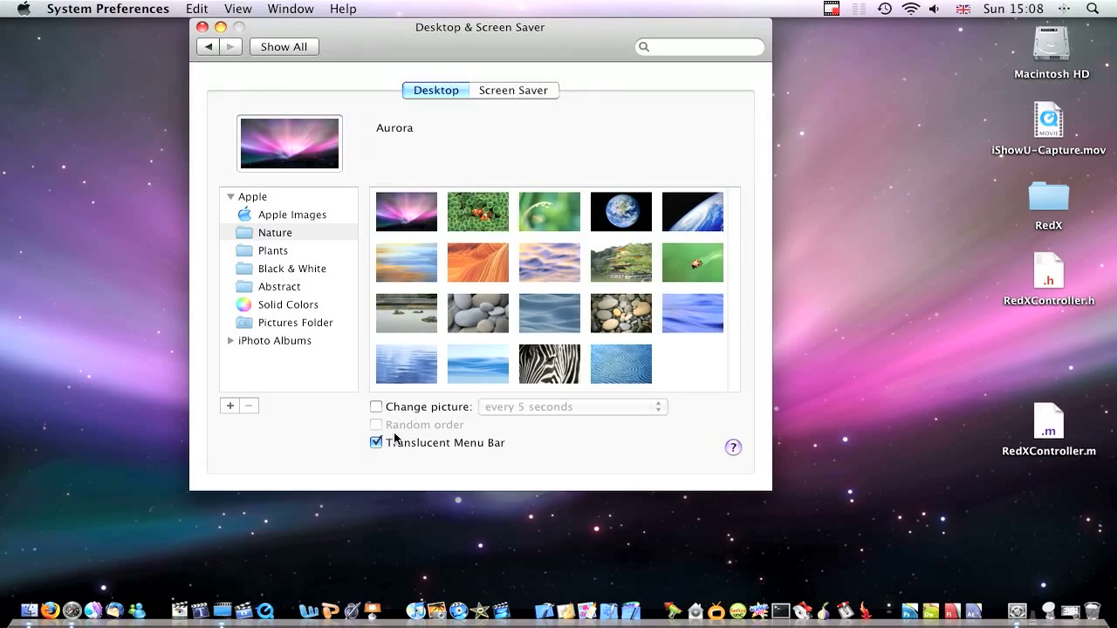
left_click(377, 407)
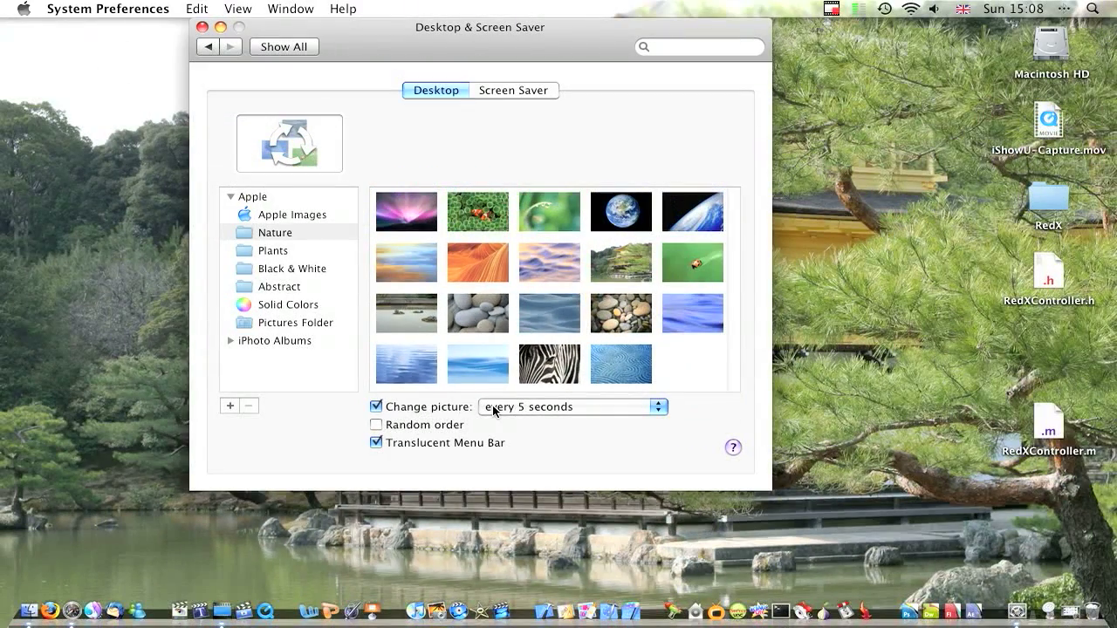
left_click(572, 406)
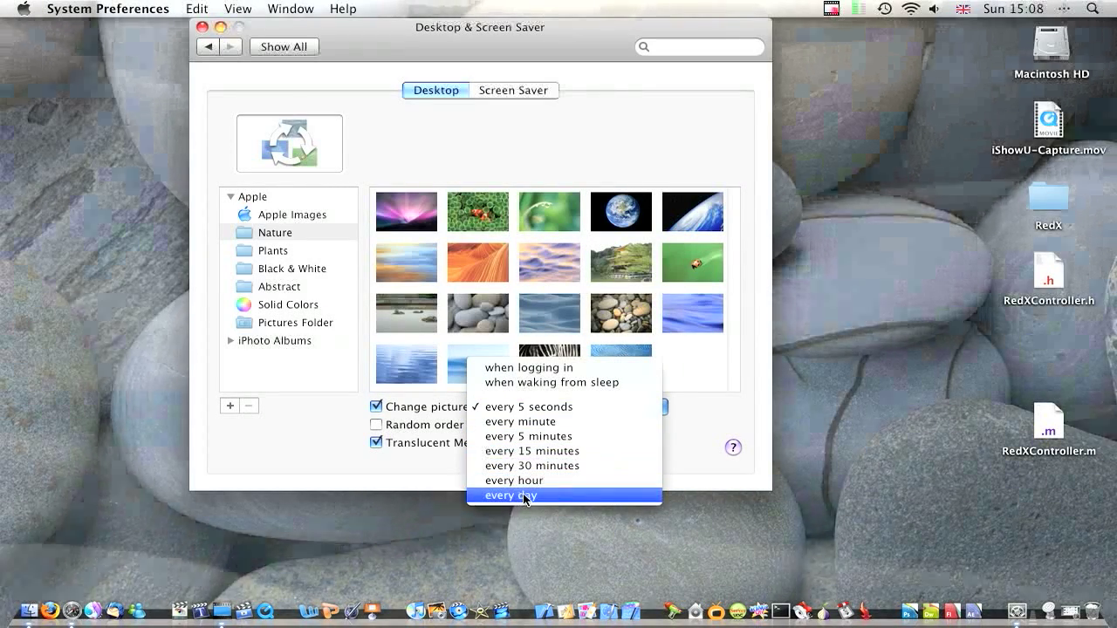
left_click(506, 495)
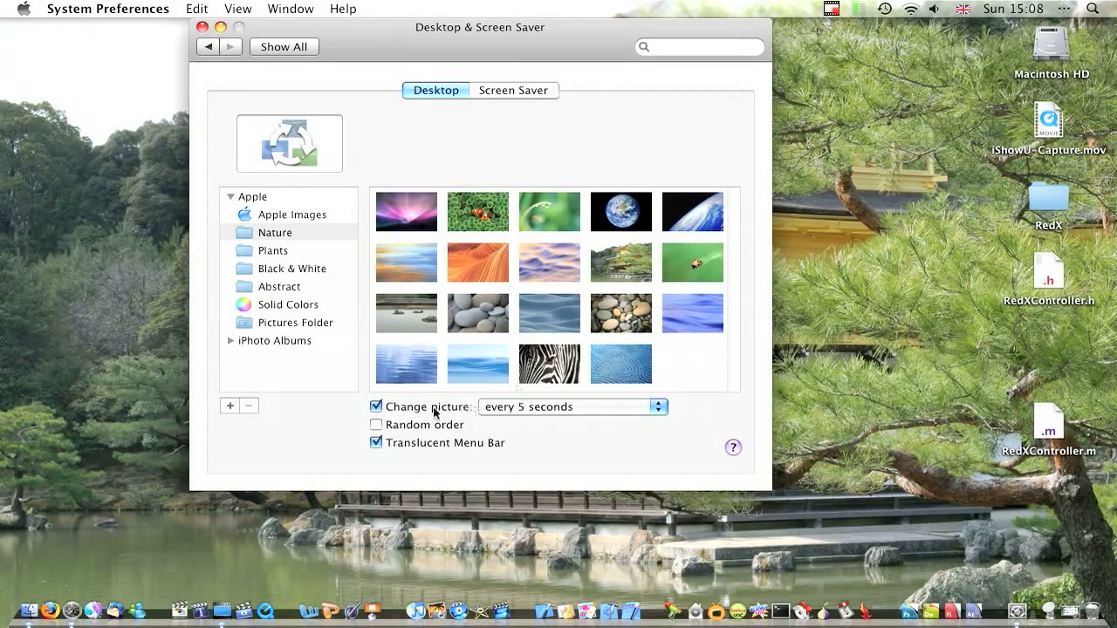
Step: Toggle Random order on and off, then disable automatic picture changing
left_click(375, 424)
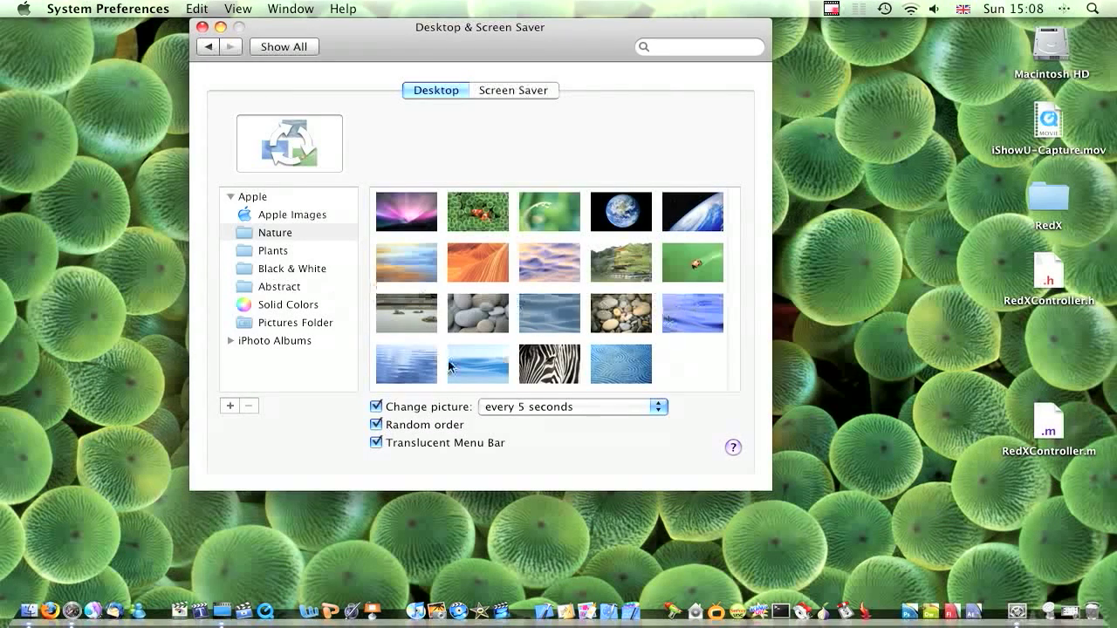
mouse_move(568, 289)
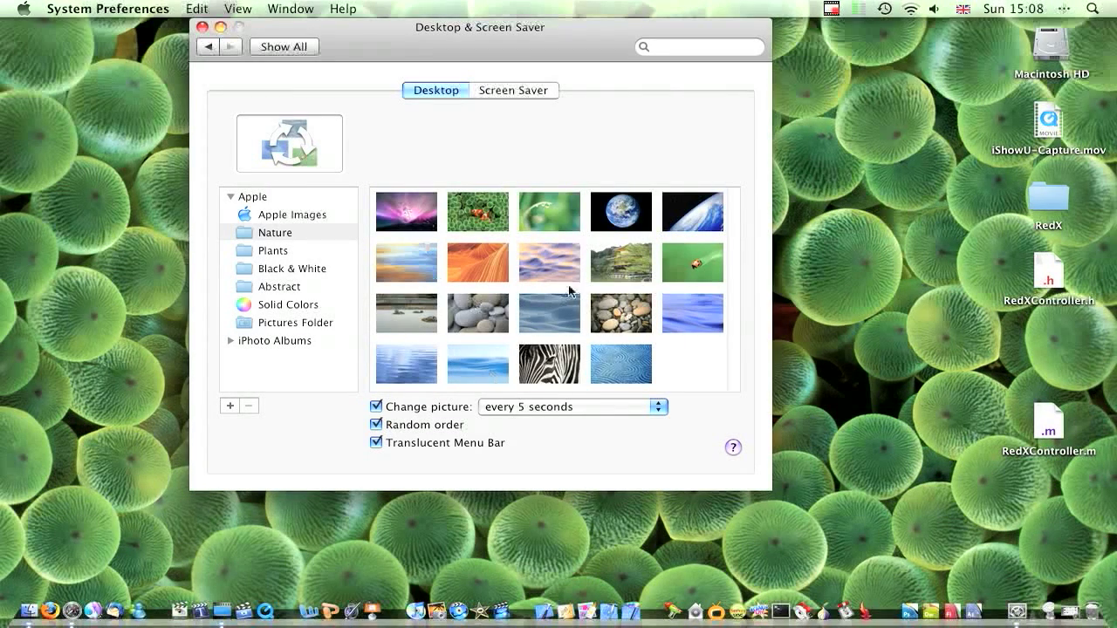
left_click(375, 424)
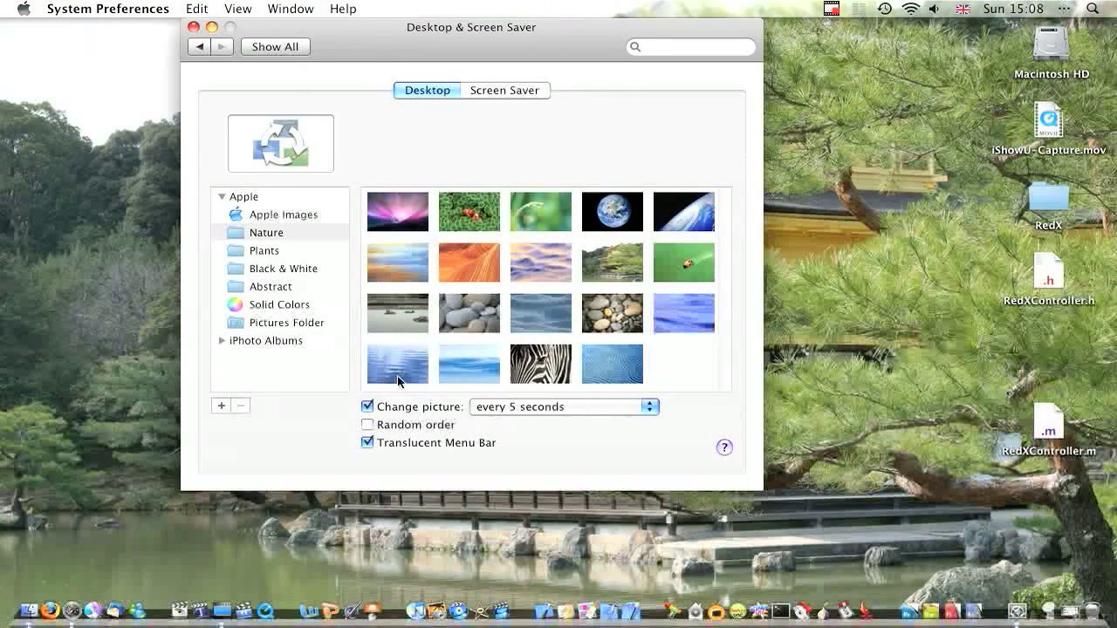
left_click(398, 211)
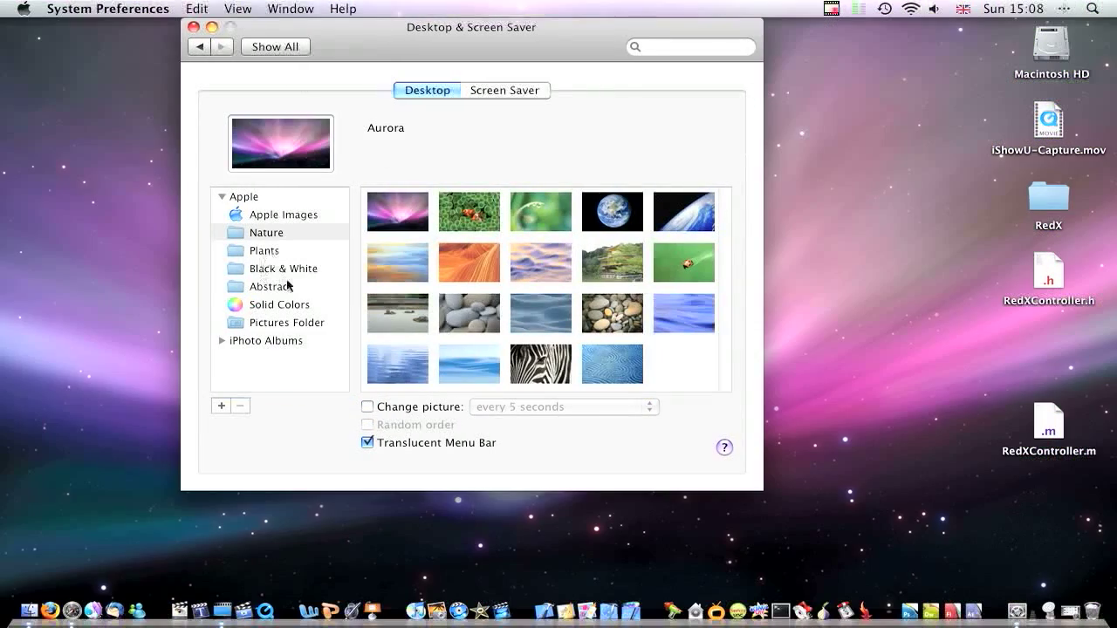
Step: Use a Pictures Folder image as the wallpaper and close the preferences window
left_click(265, 233)
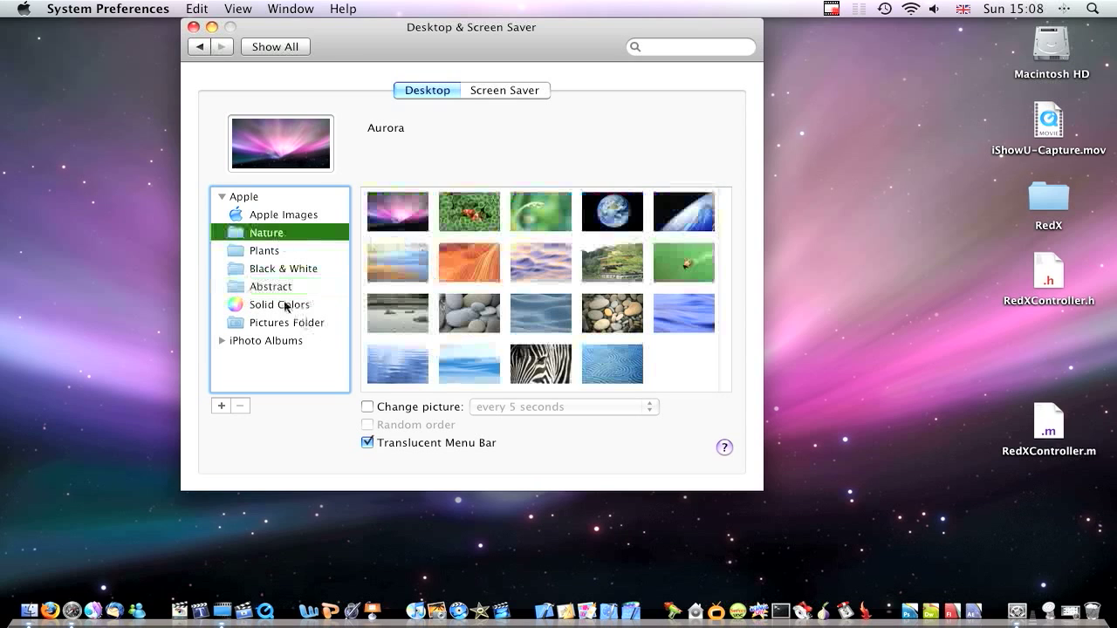
left_click(286, 321)
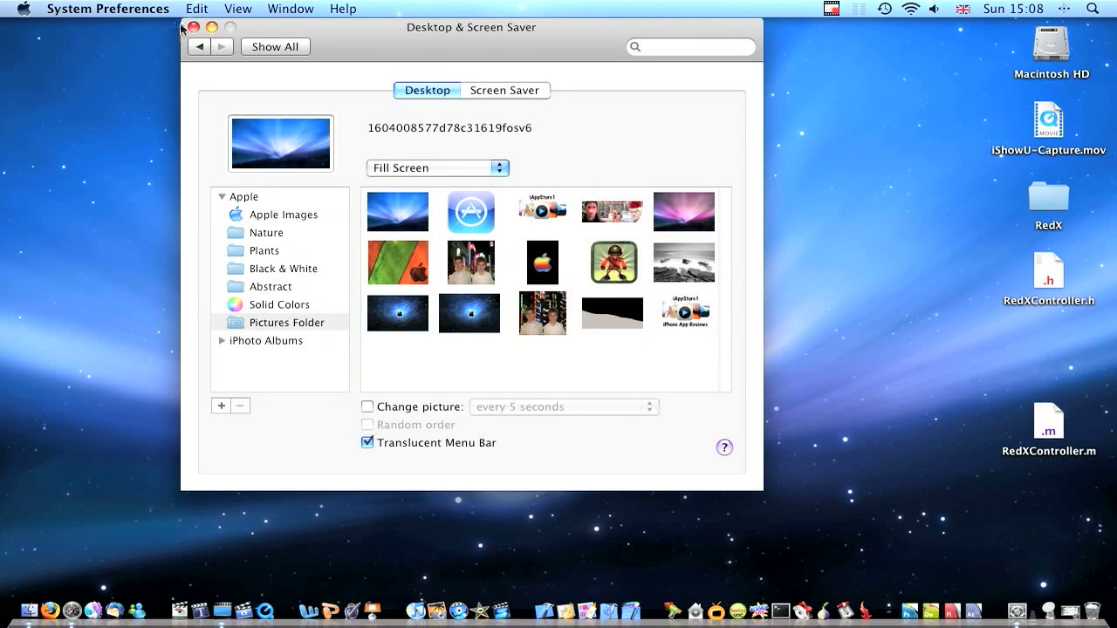
left_click(185, 28)
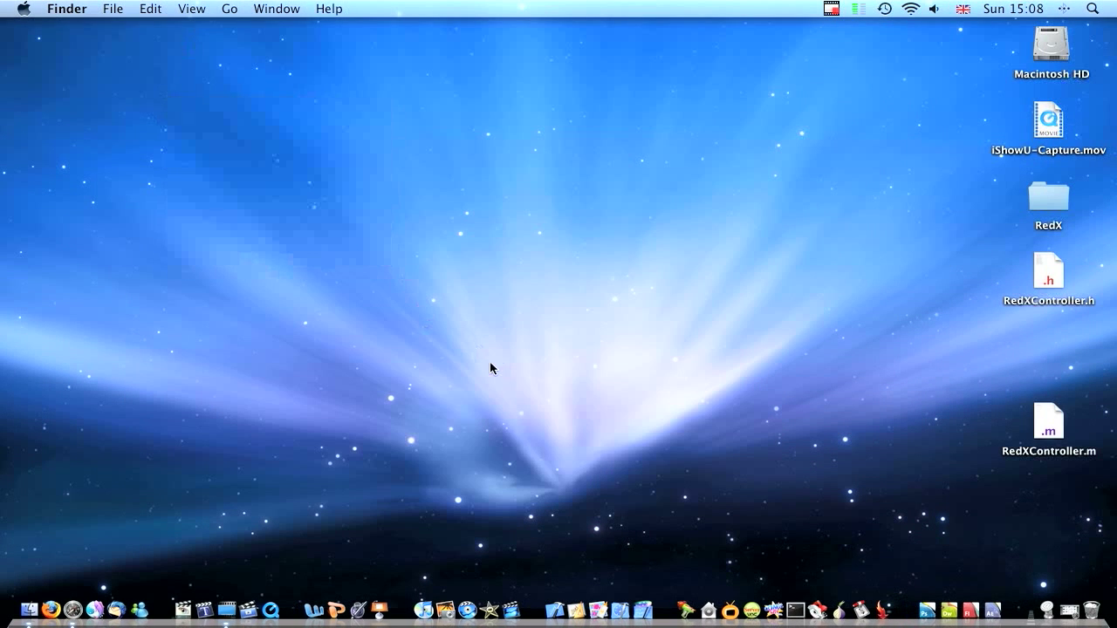
mouse_move(495, 375)
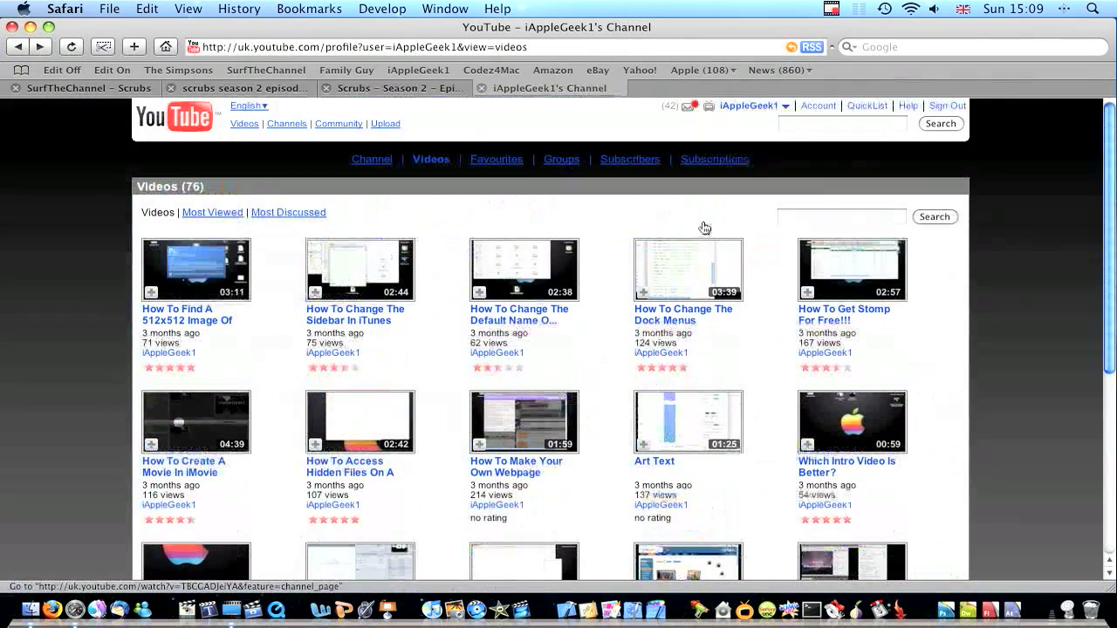
Step: Go to My Videos from the account menu and select the HD Test video
left_click(754, 107)
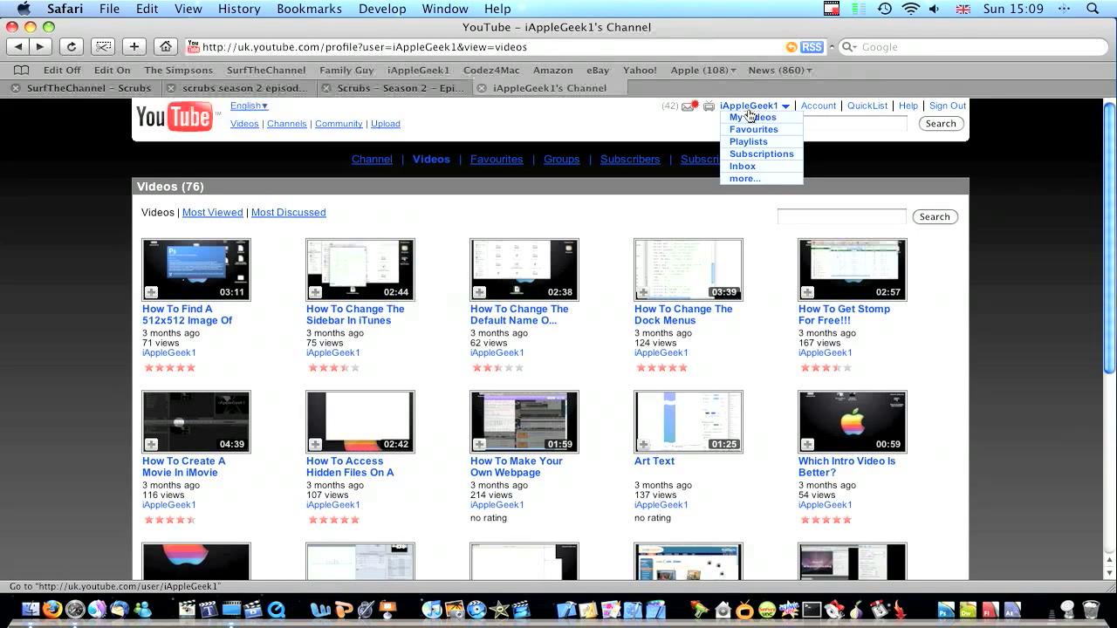
left_click(750, 115)
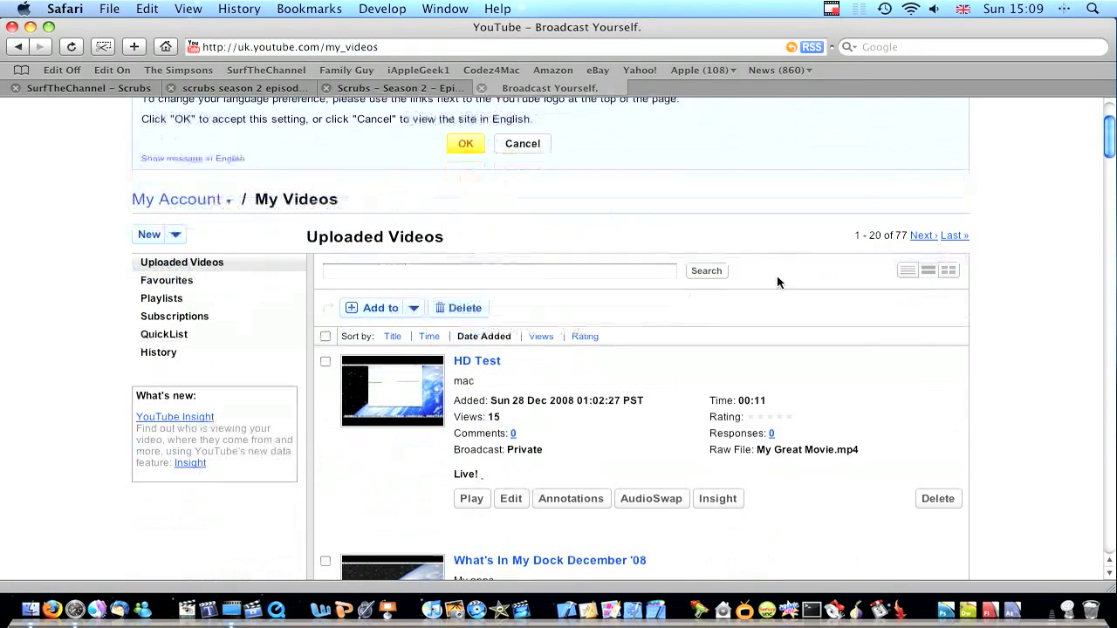
left_click(478, 360)
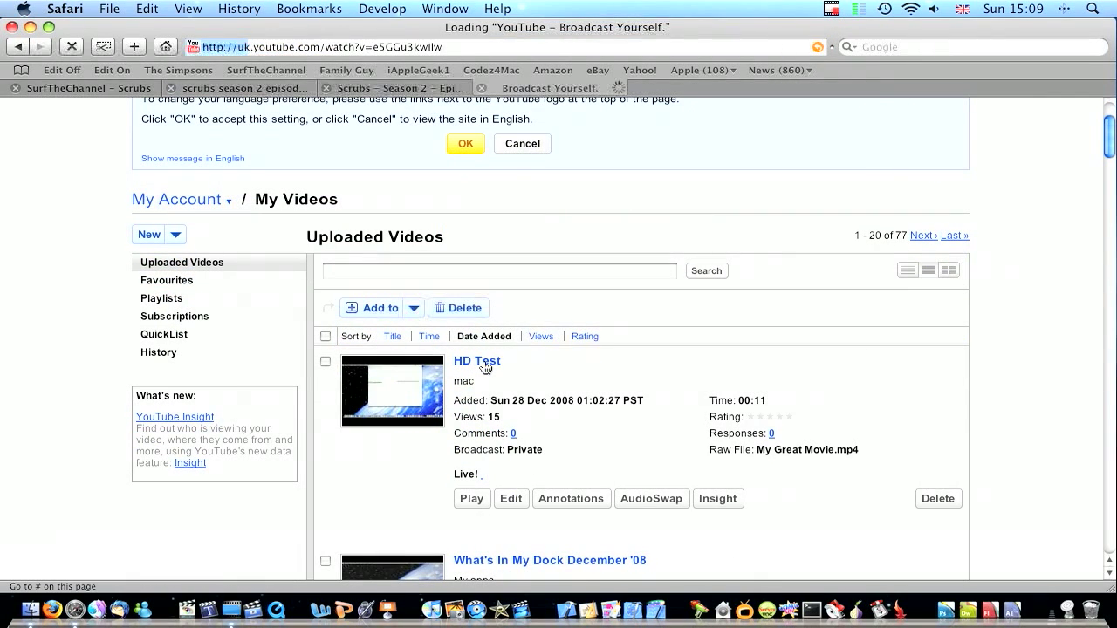
mouse_move(481, 368)
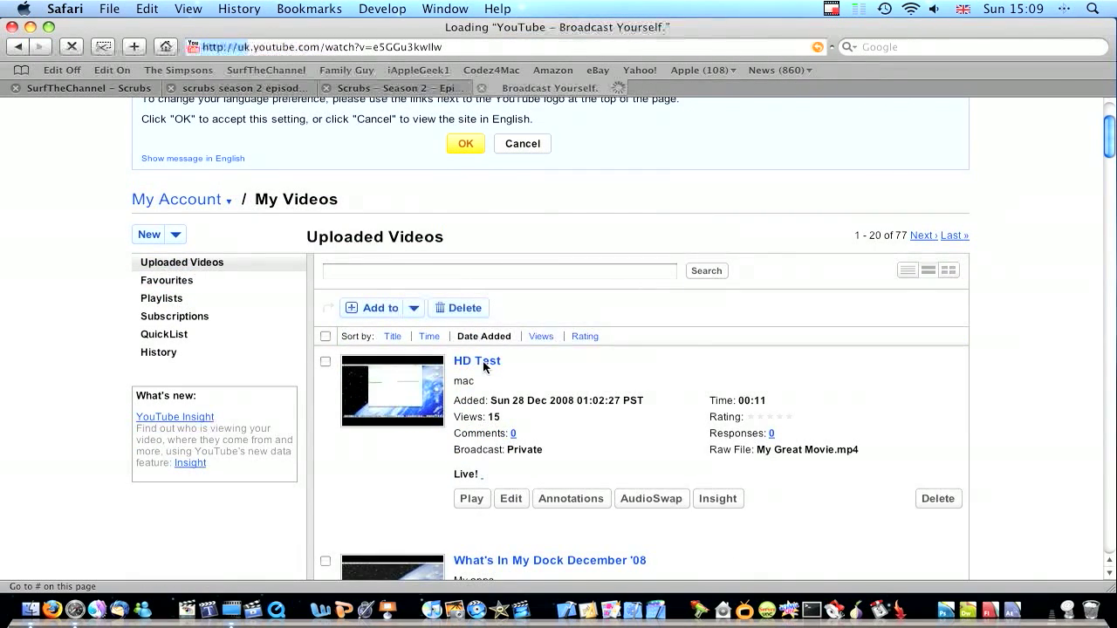
Step: Start the HD Test video playing in high quality on its watch page
left_click(478, 360)
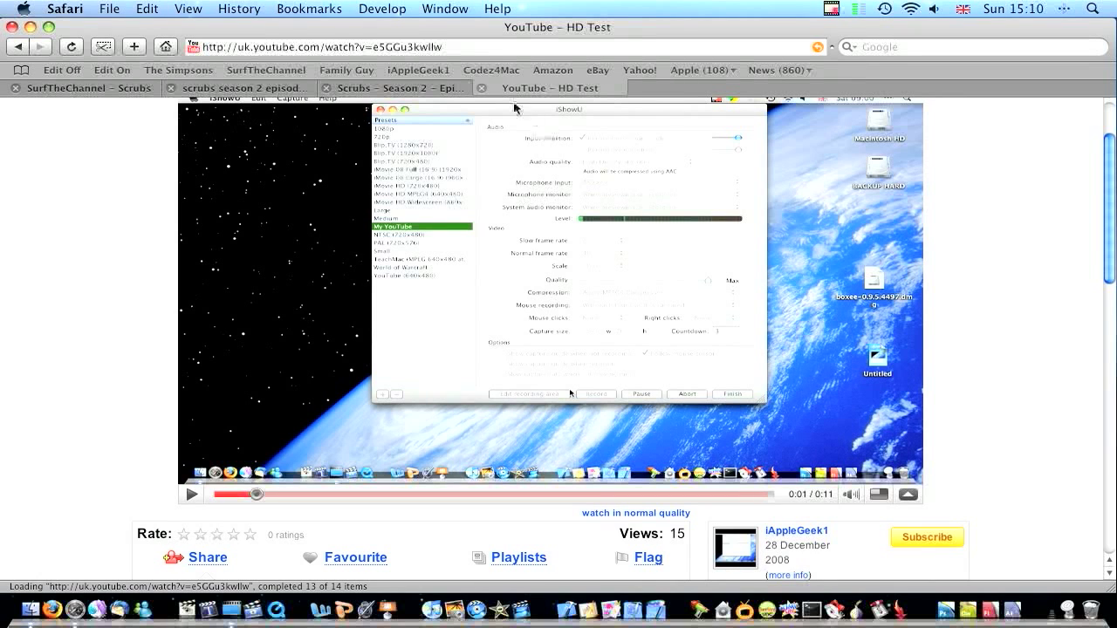
Step: Hide Safari to show the Finder desktop and bring up the screen-capture options
left_click(391, 87)
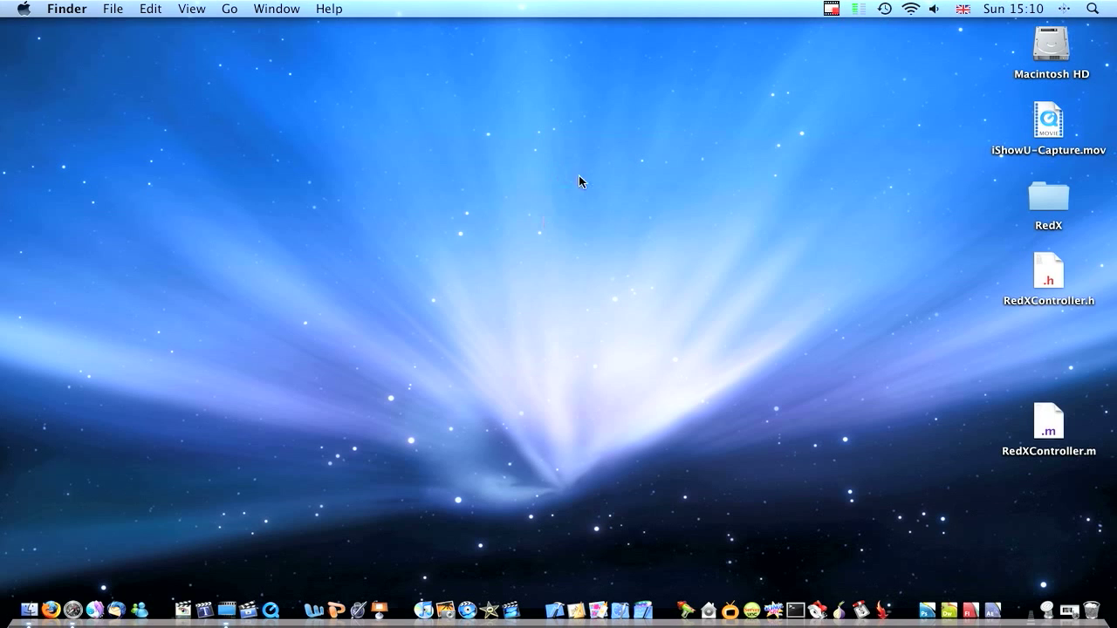
mouse_move(805, 45)
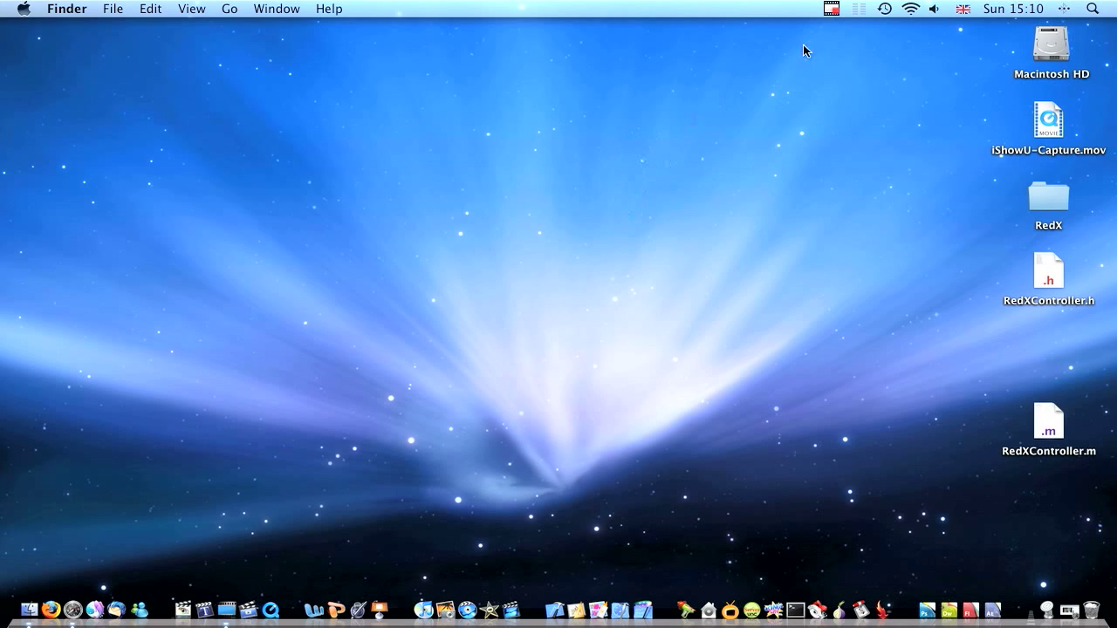
left_click(827, 10)
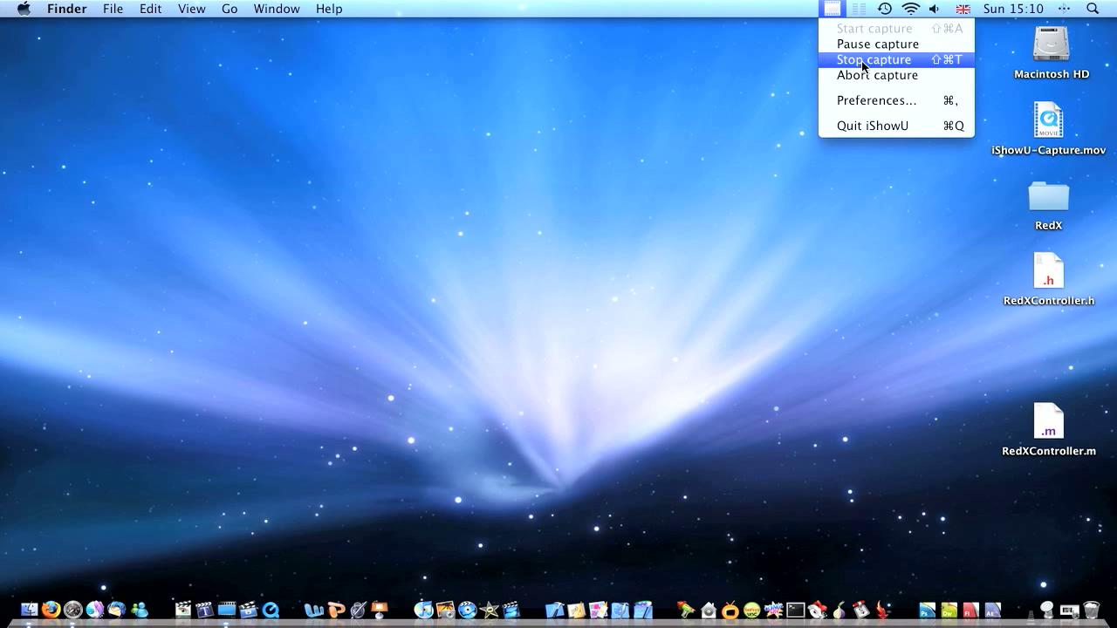